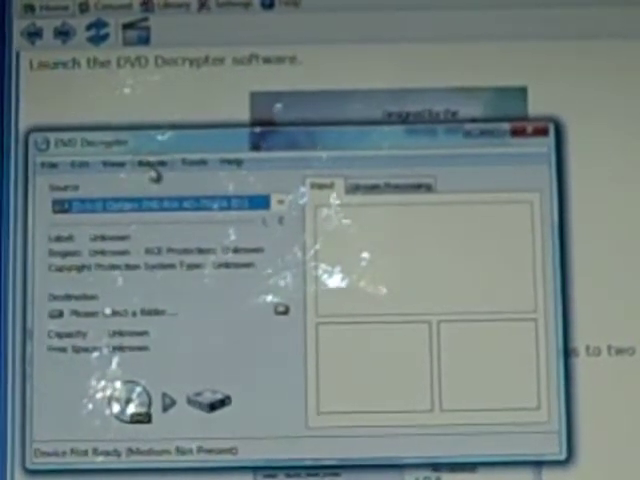
Launch DVD Decrypter with the DVD drive selected as the source.
{"action": "left_click", "coordinate": [152, 164]}
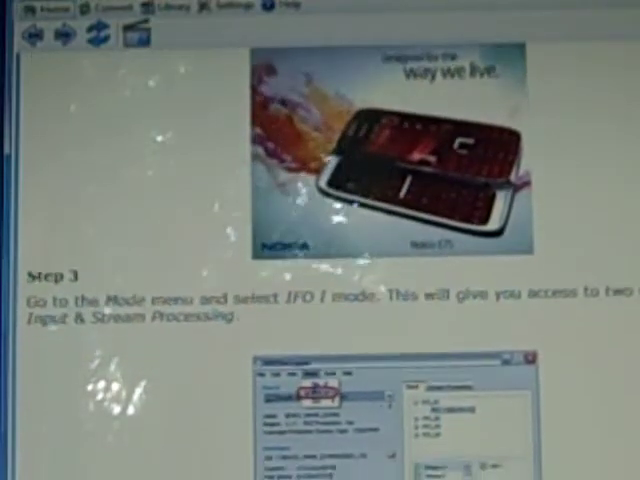
Scroll the tutorial down to Step 3 about switching the Mode menu to IFO.
{"action": "scroll", "scroll_direction": "down", "scroll_amount": 3}
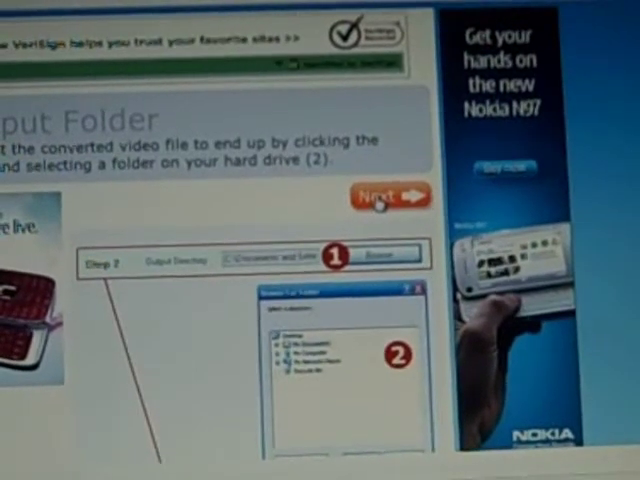
Keep the chosen output folder and advance to the title step.
{"action": "left_click", "coordinate": [380, 196]}
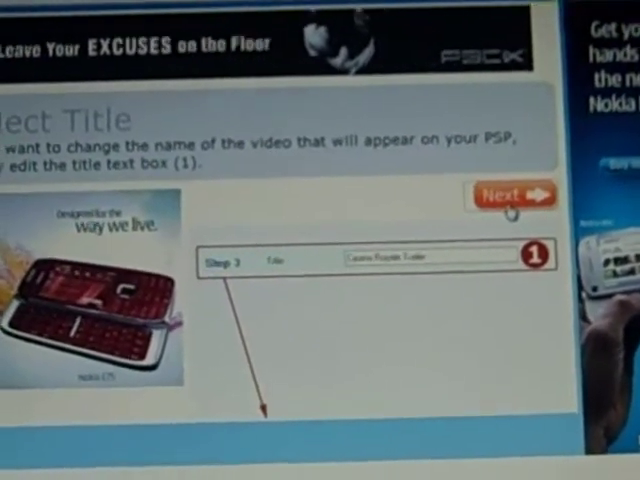
Keep the existing PSP video title and advance to Video Settings.
{"action": "left_click", "coordinate": [512, 196]}
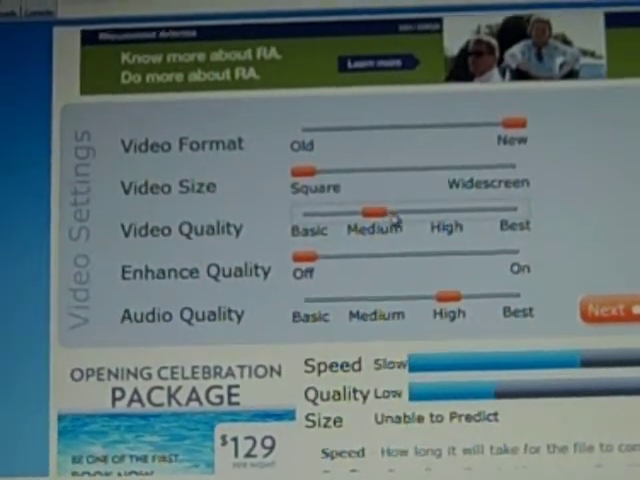
Raise the Video Quality slider from Medium toward High.
{"action": "left_click_drag", "start_coordinate": [370, 212], "coordinate": [436, 214]}
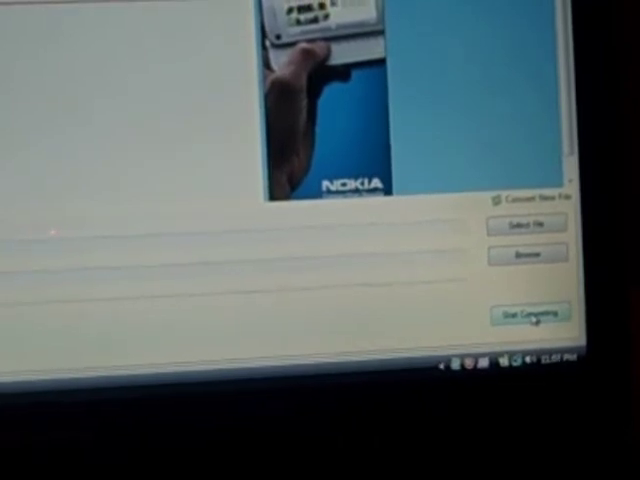
Start converting the video so the progress bar begins filling.
{"action": "left_click", "coordinate": [528, 316]}
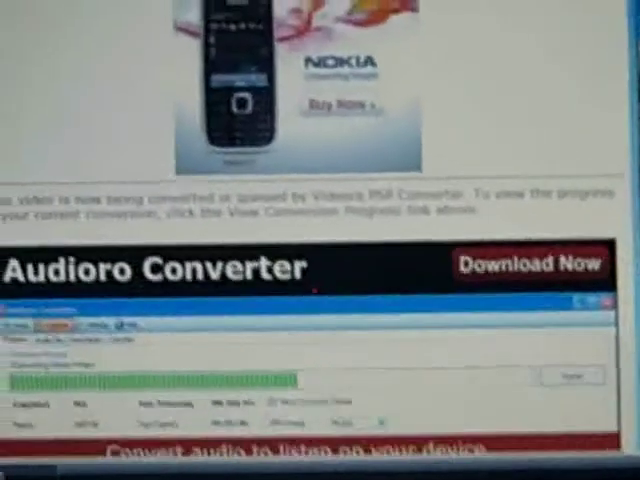